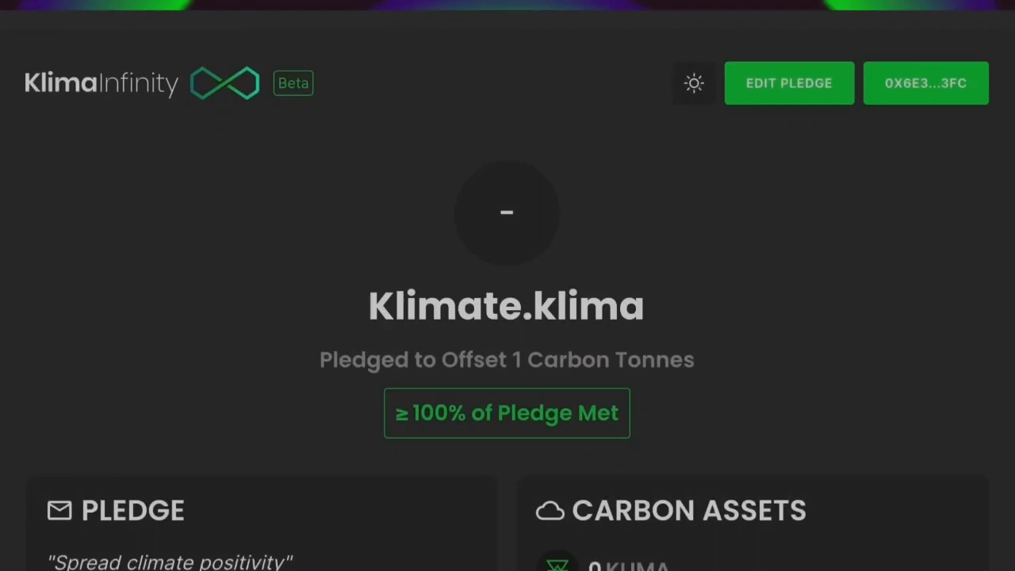
{"action": "scroll", "scroll_direction": "down", "scroll_amount": 3}
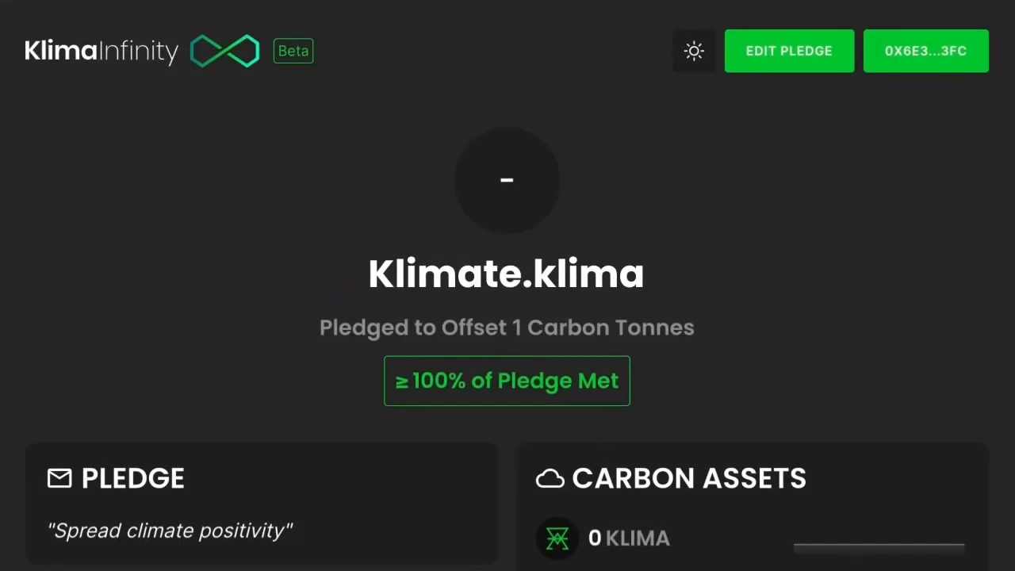
{"action": "scroll", "scroll_direction": "down", "scroll_amount": 3}
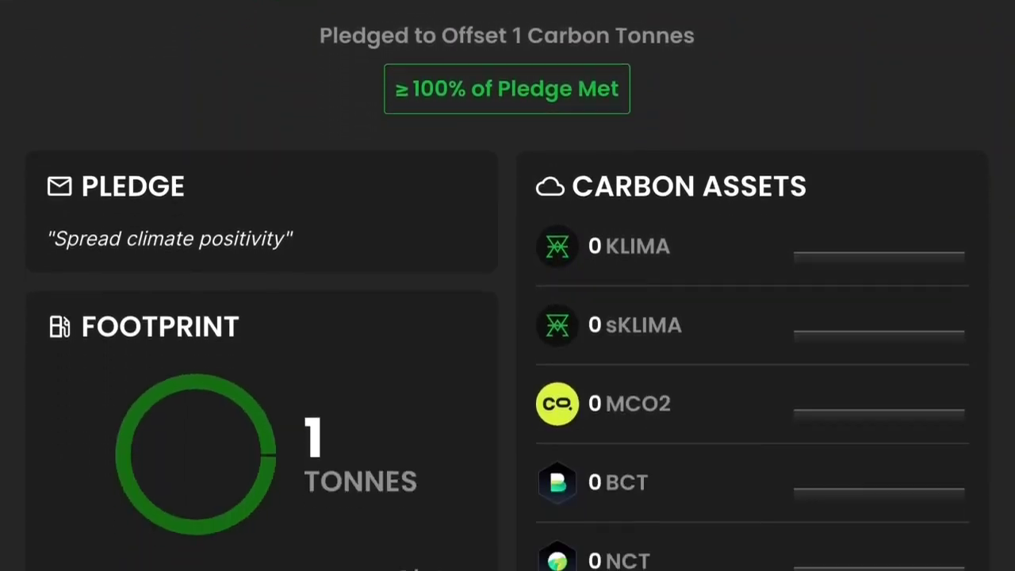
{"action": "scroll", "scroll_direction": "down", "scroll_amount": 3}
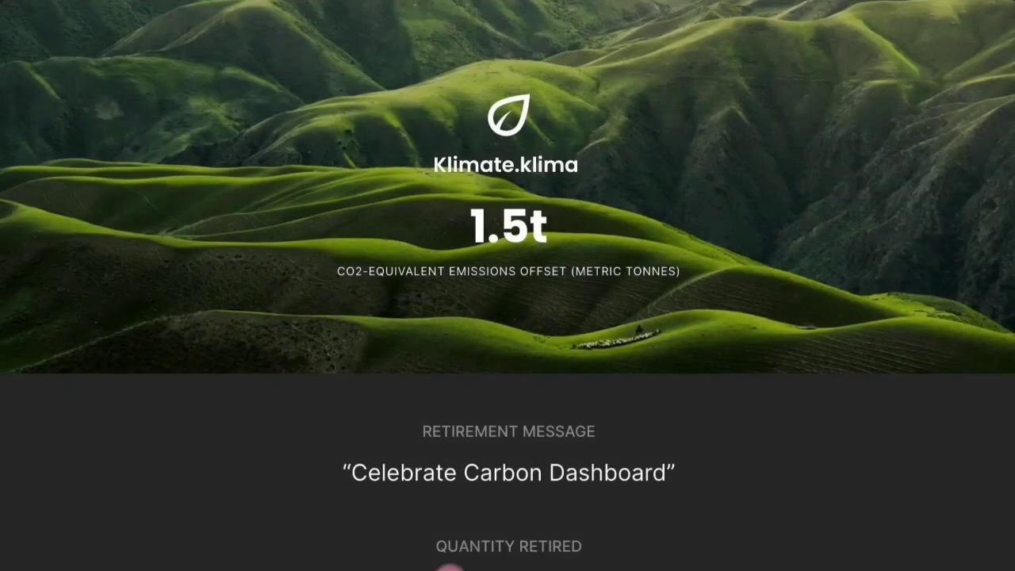
{"action": "scroll", "scroll_direction": "down", "scroll_amount": 3}
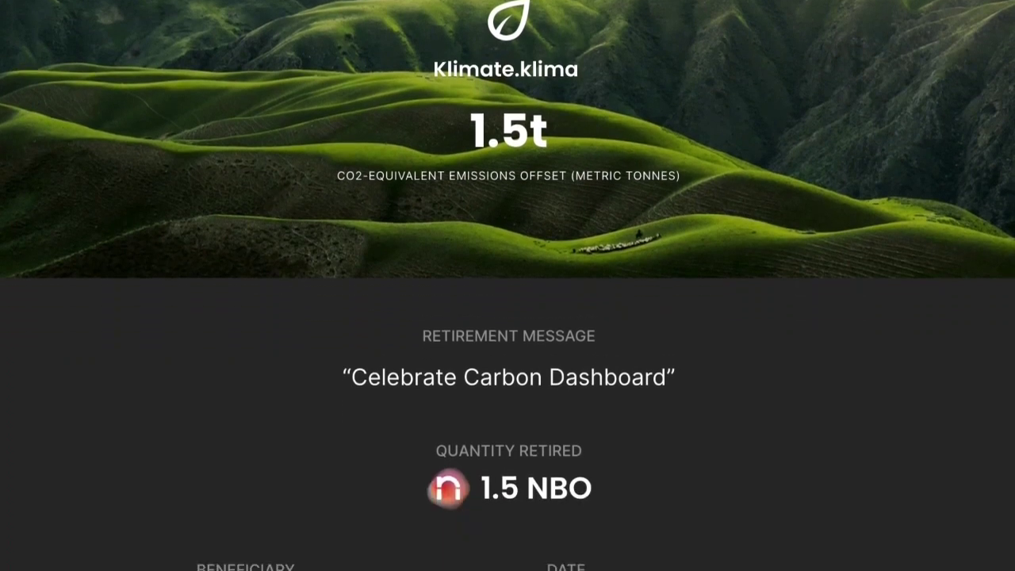
{"action": "scroll", "scroll_direction": "down", "scroll_amount": 3}
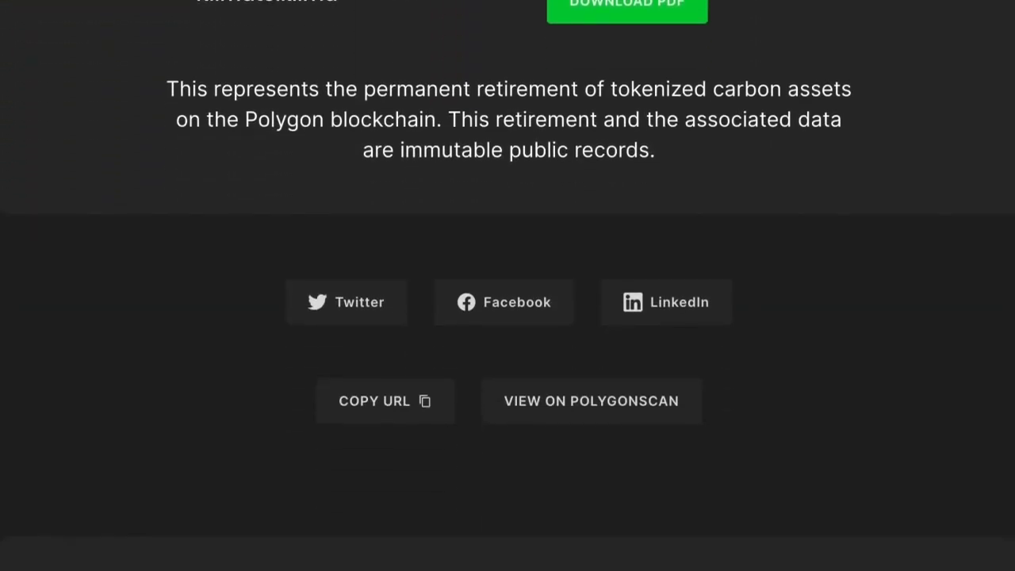
{"action": "scroll", "scroll_direction": "down", "scroll_amount": 3}
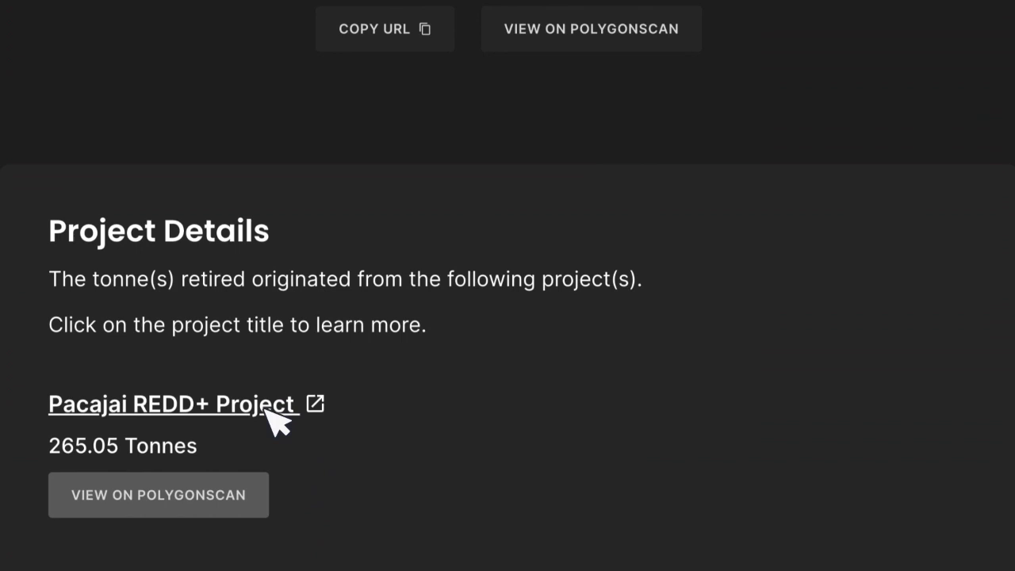